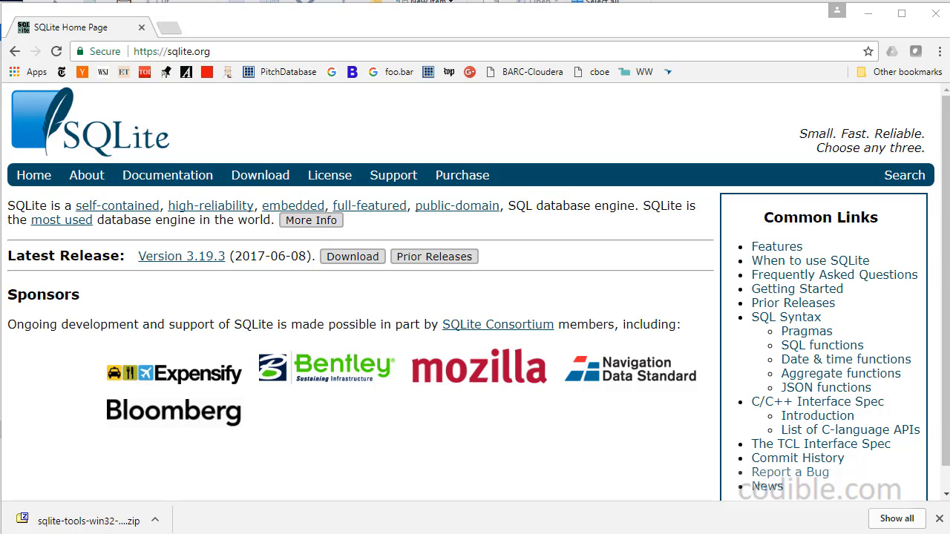
mouse_move(182, 51)
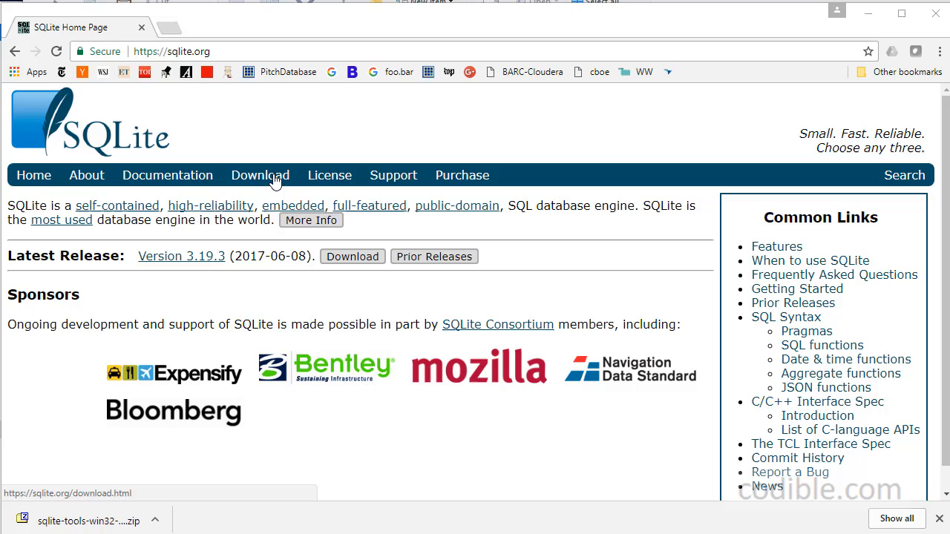
Start downloading sqlite-tools-win32-x86-3190300.zip from the Precompiled Binaries for Windows section.
click(259, 175)
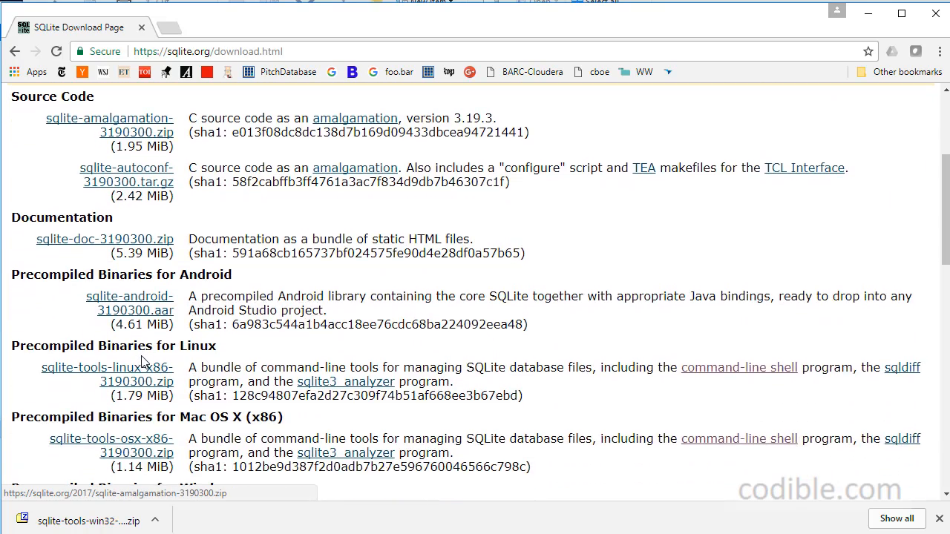
scroll(down, 3)
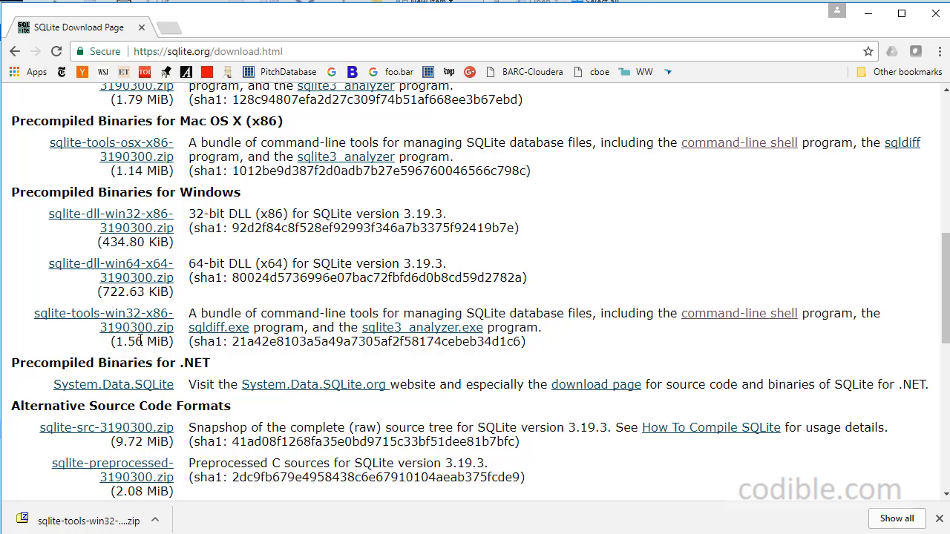
click(103, 321)
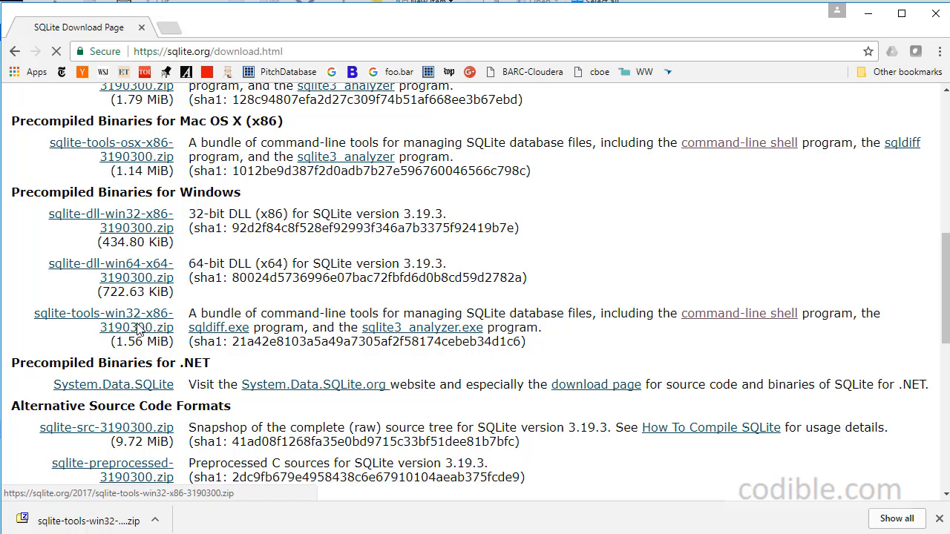
click(103, 320)
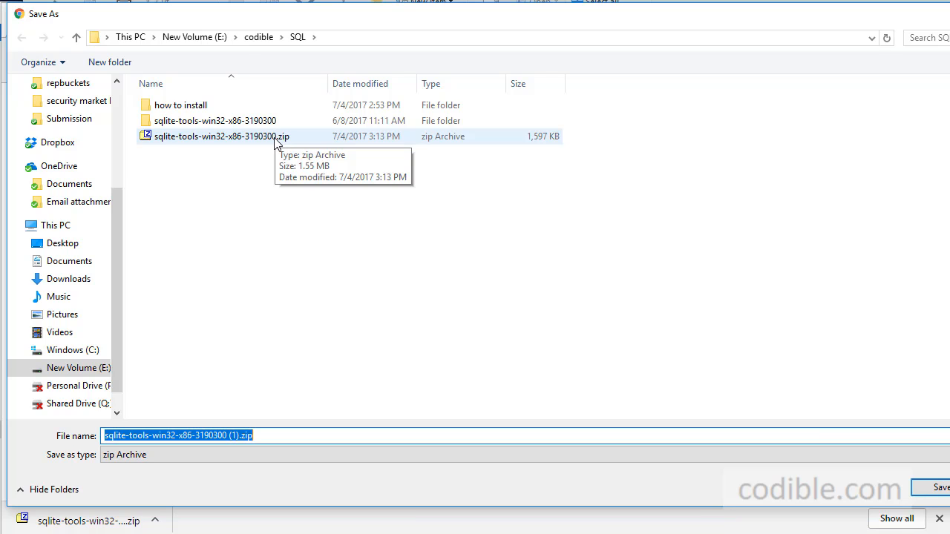
mouse_move(261, 147)
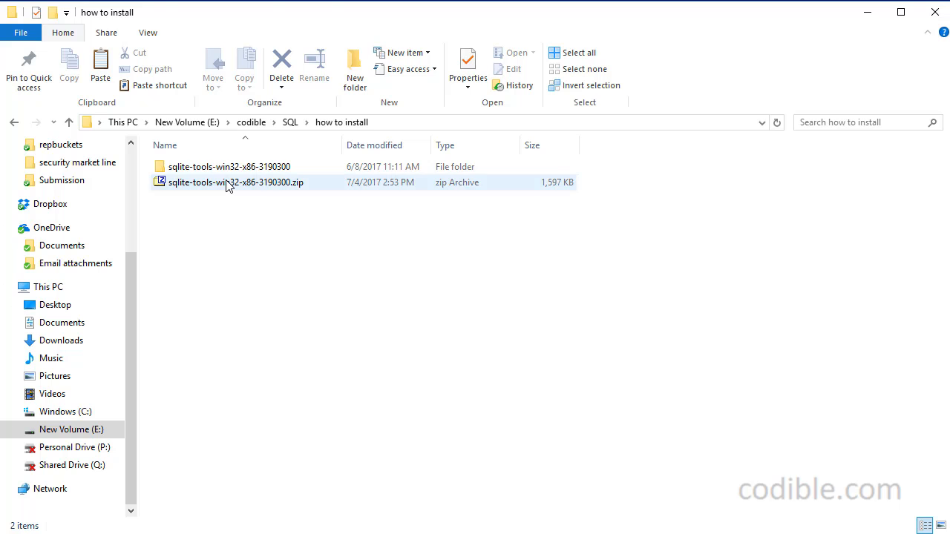
Extract the tools zip with 7-Zip, open sqlite-tools-win32-x86-3190300, and select sqlite3.exe.
right_click(236, 181)
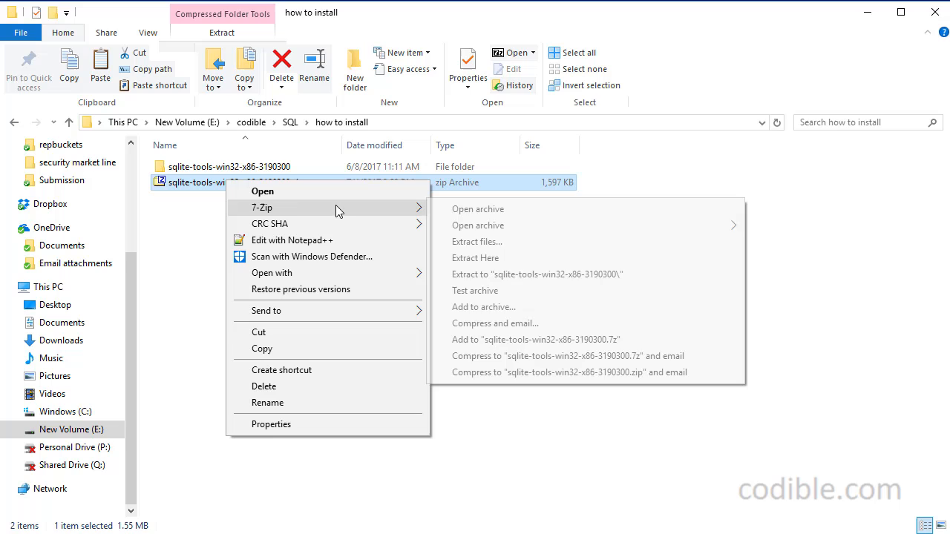
mouse_move(486, 257)
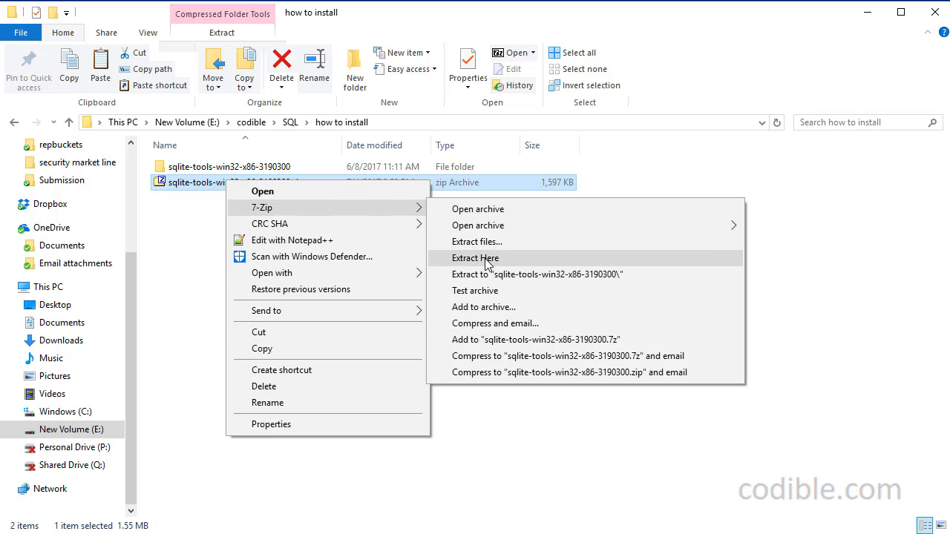
mouse_move(489, 263)
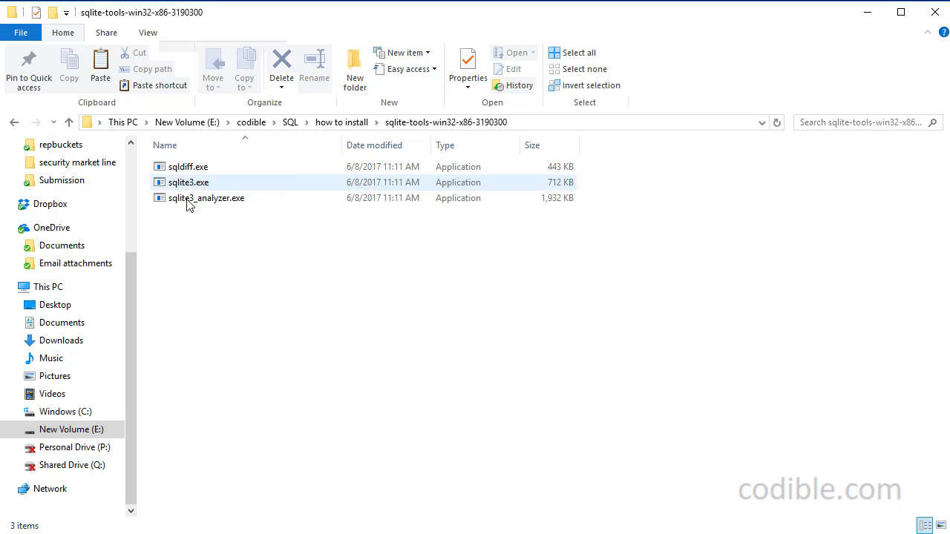
click(254, 213)
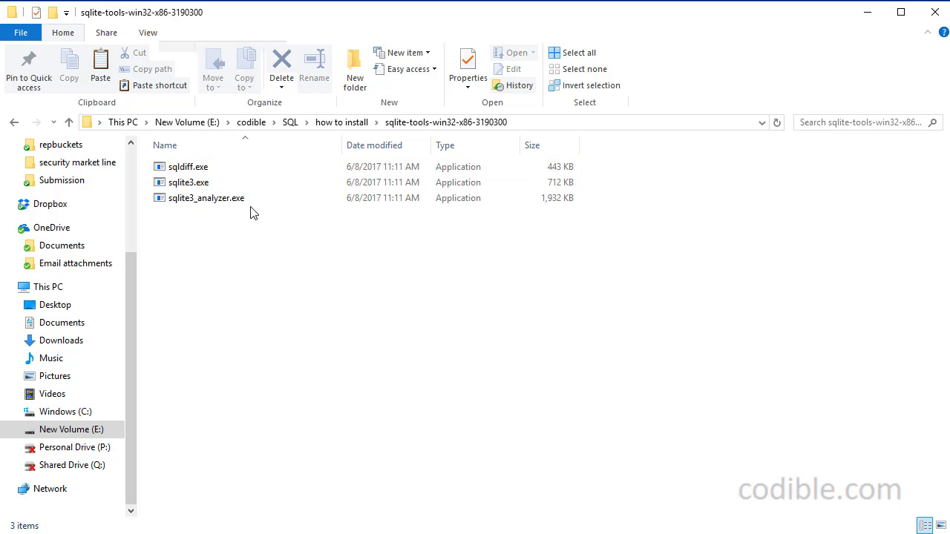
click(67, 122)
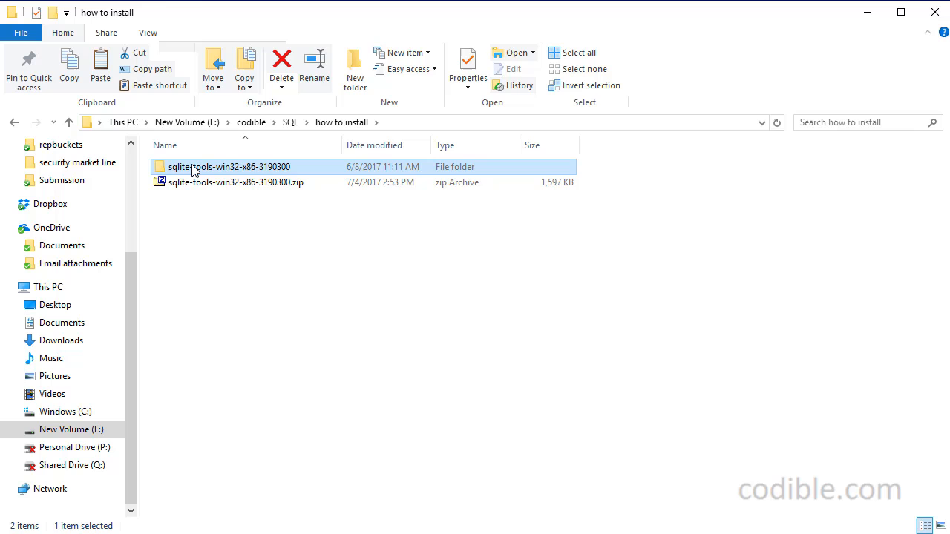
double_click(229, 166)
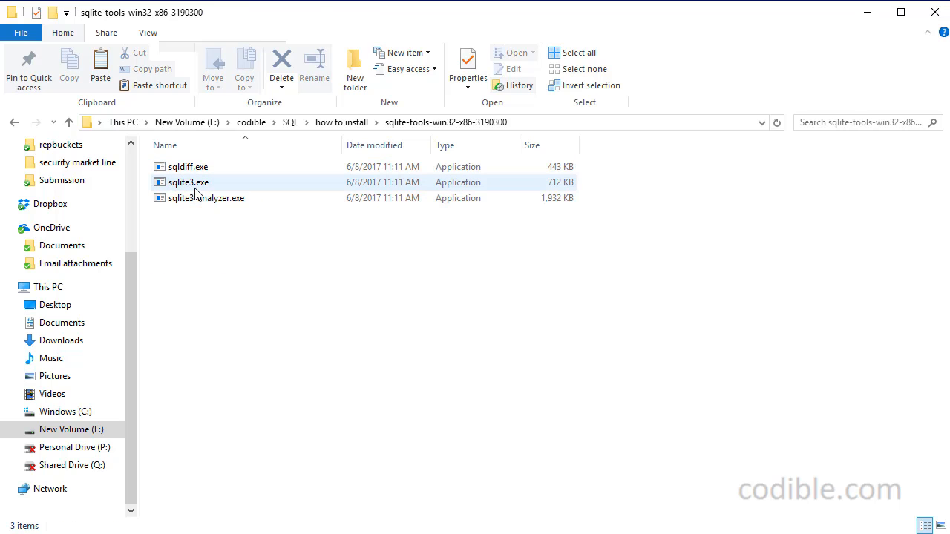
click(188, 182)
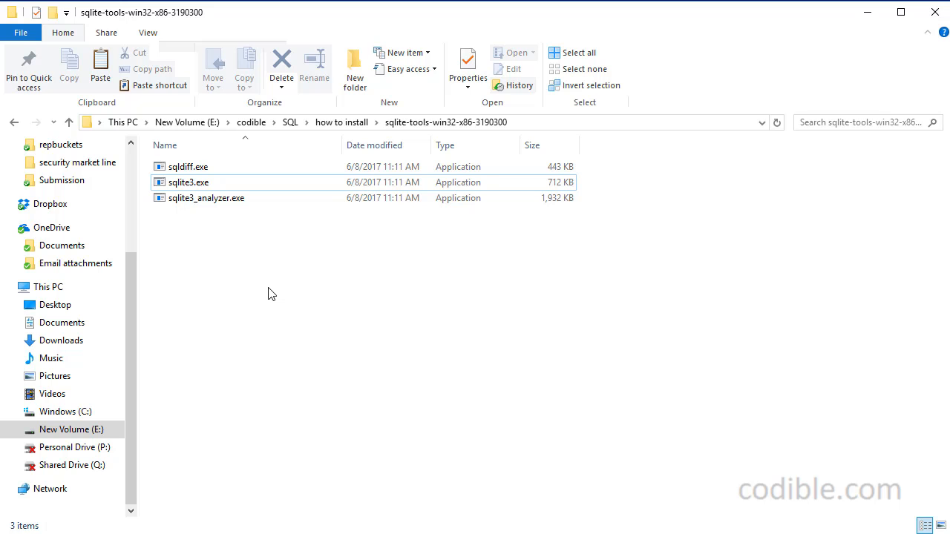
Create a new folder named mydir on the C: drive and open it.
click(65, 411)
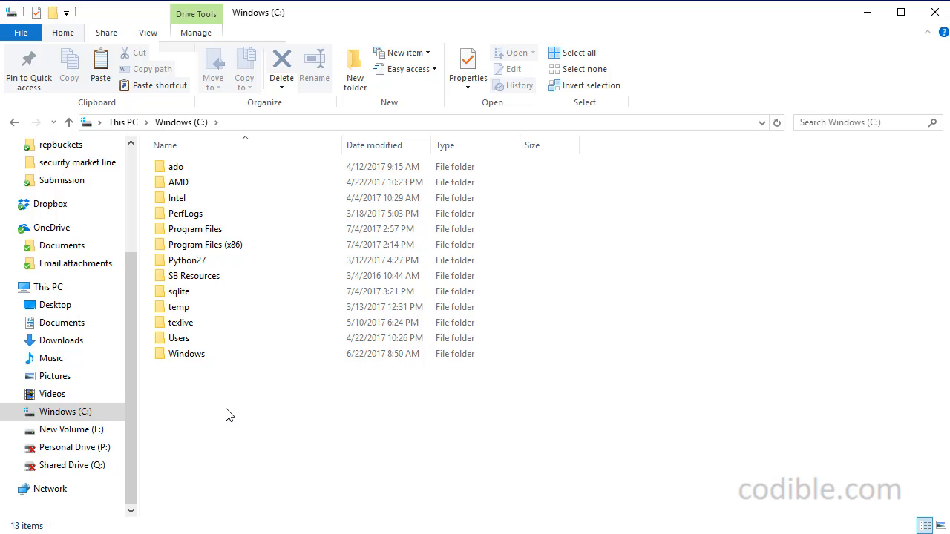
mouse_move(173, 393)
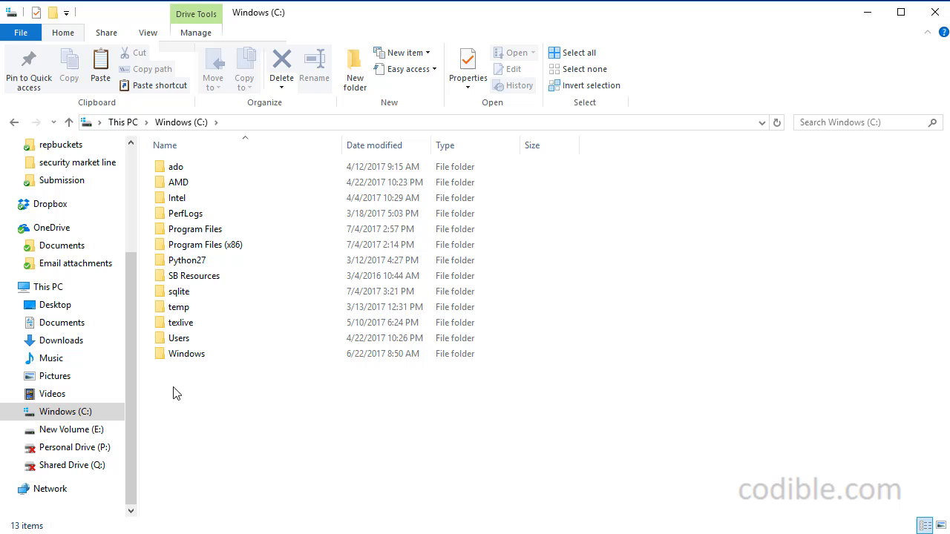
right_click(174, 391)
text(mydu)
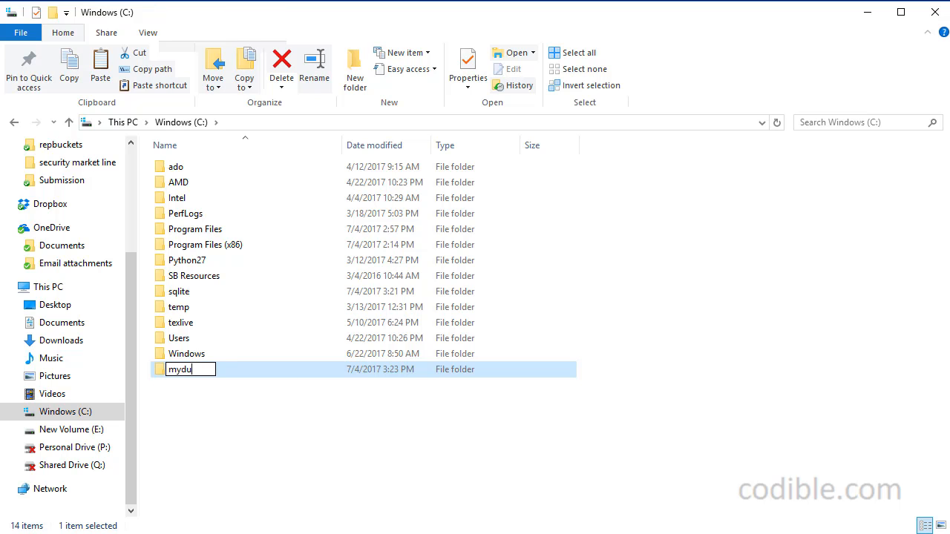
text(ir)
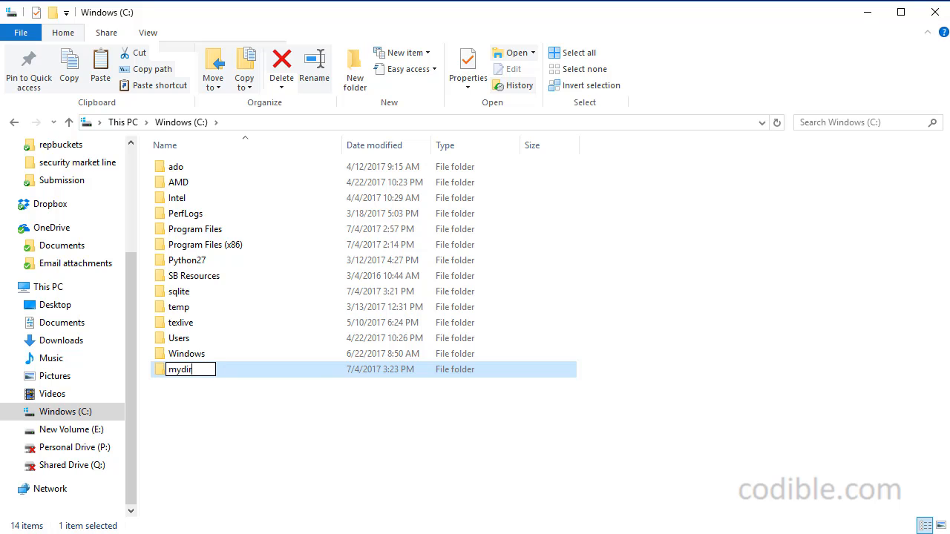
double_click(180, 368)
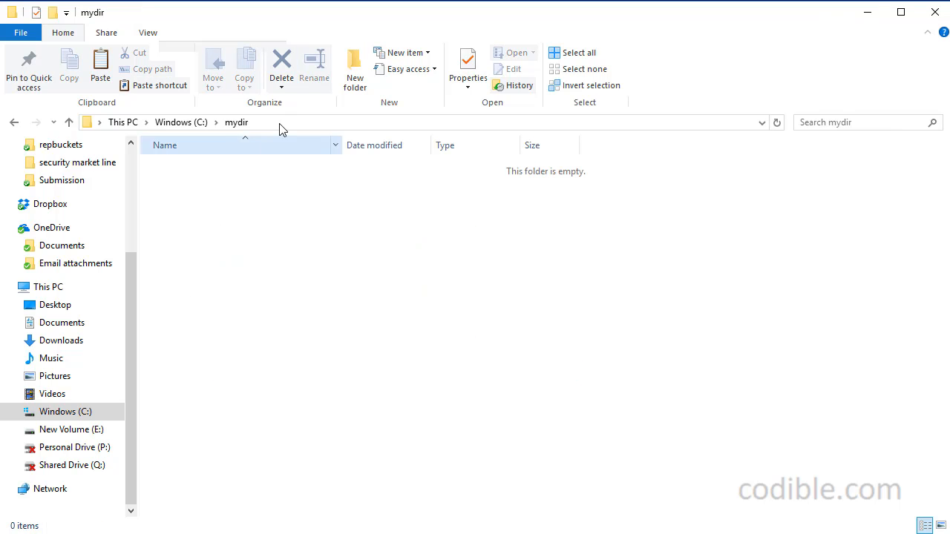
mouse_move(288, 124)
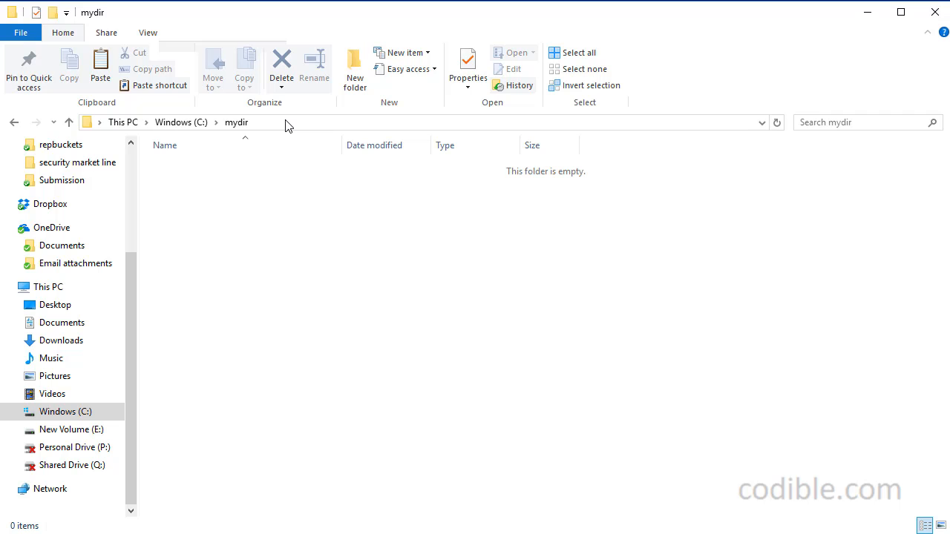
mouse_move(294, 126)
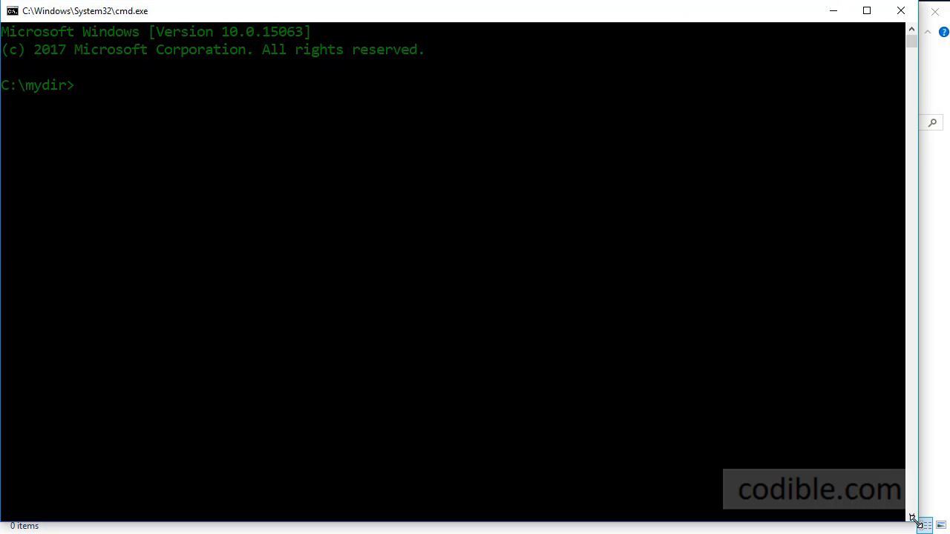
Run sqlite3 test.db in C:\mydir, which fails, then list the folder with dir.
text(sq)
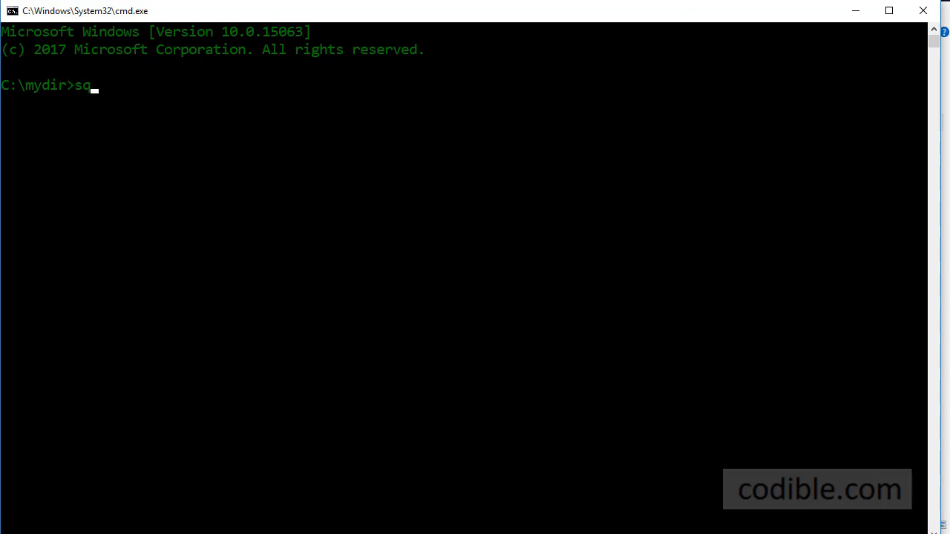
text(lite3 te)
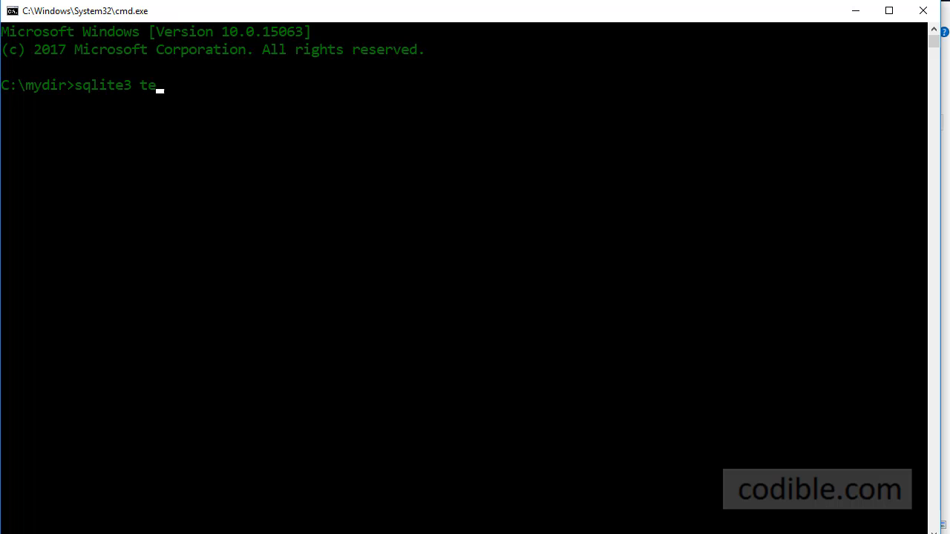
text(st.db)
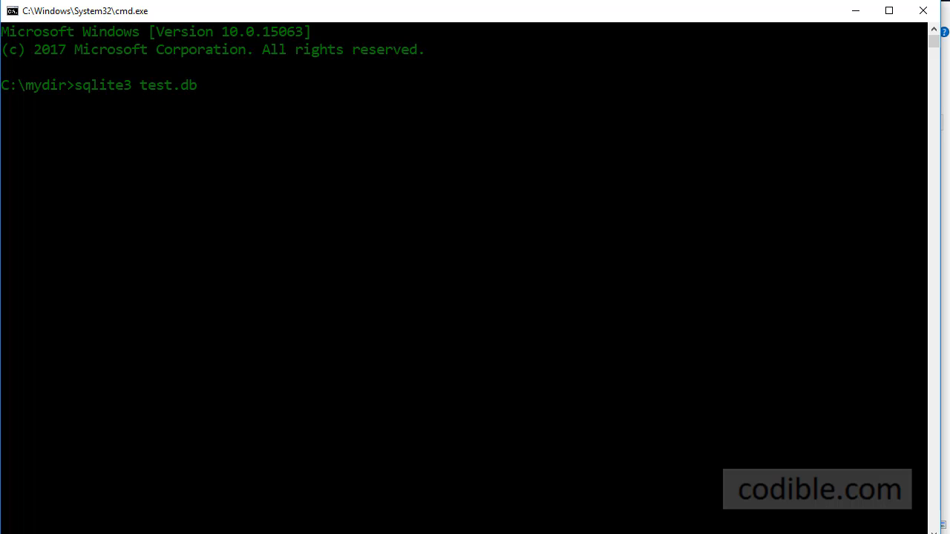
key(enter)
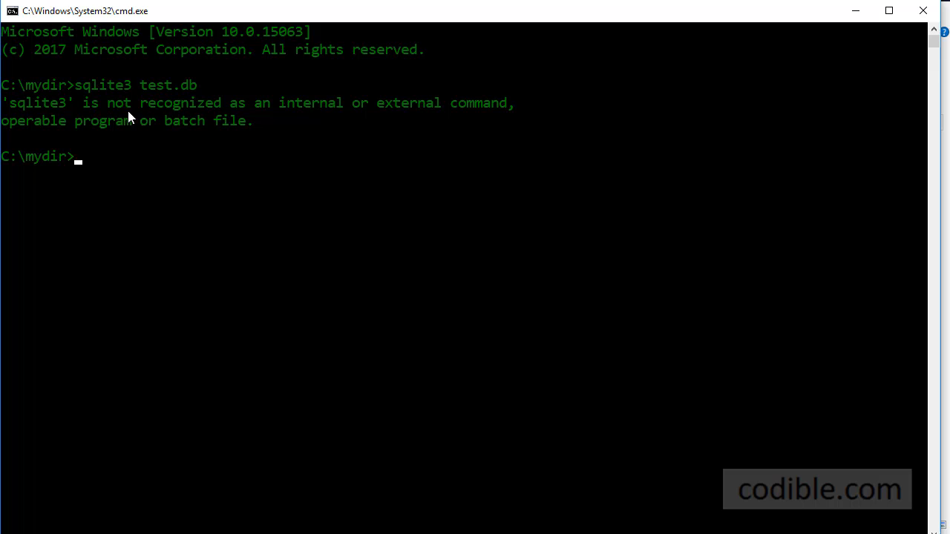
mouse_move(74, 119)
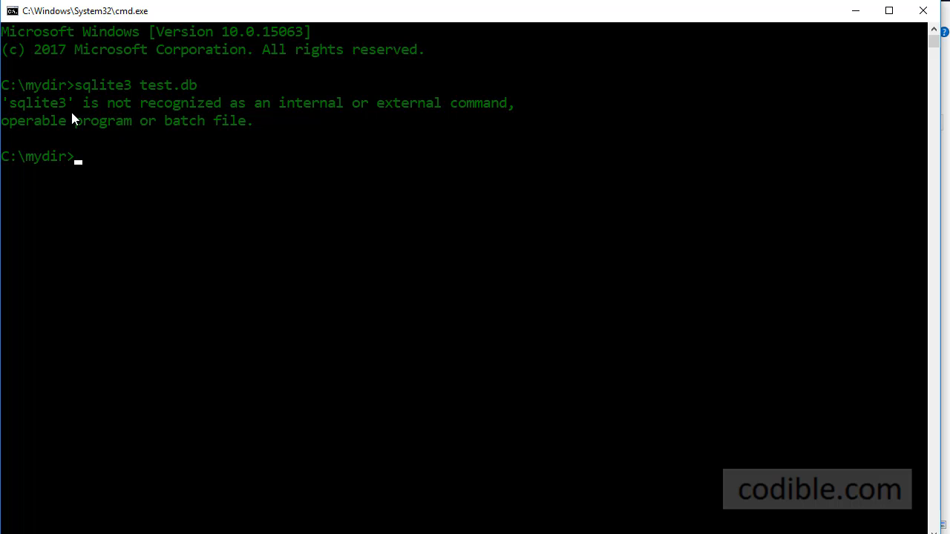
mouse_move(128, 148)
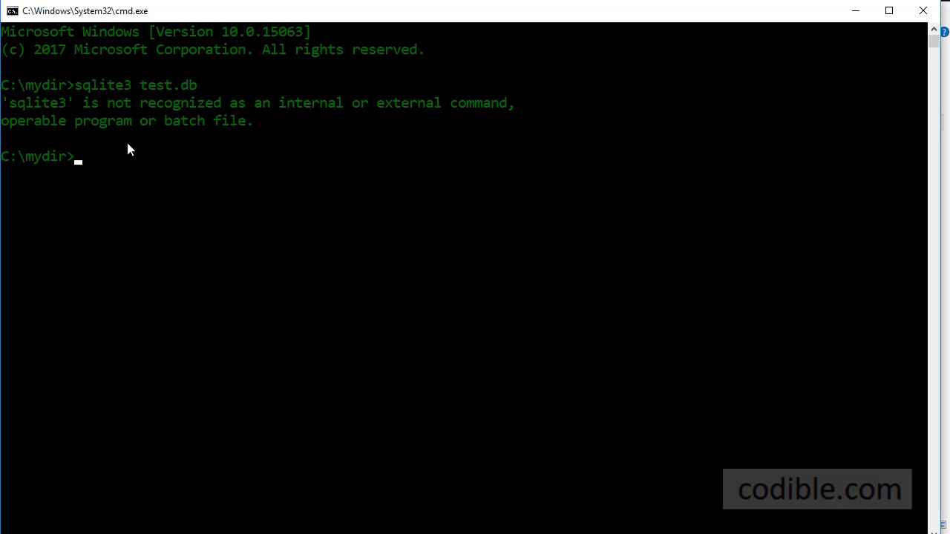
text(dir)
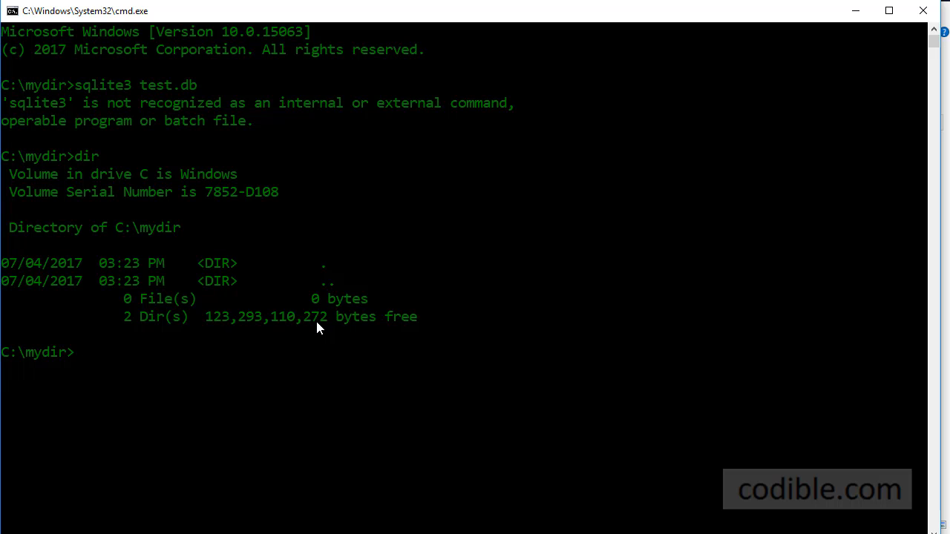
mouse_move(266, 343)
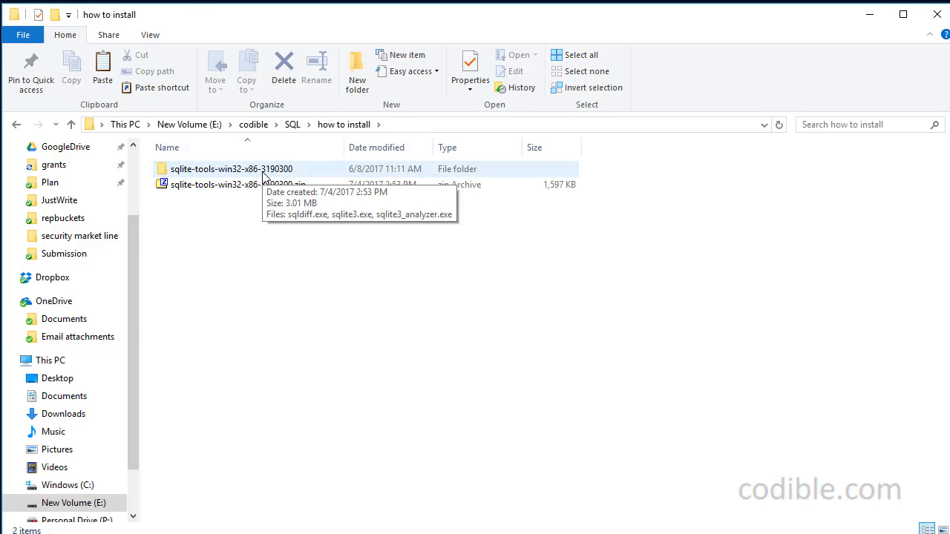
Create a new folder named sqlite on drive C: and open it.
double_click(230, 168)
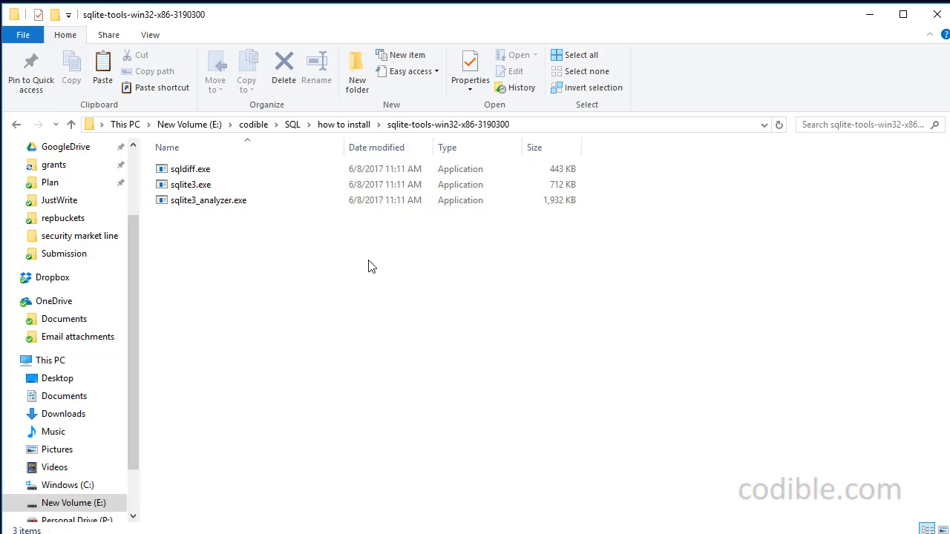
mouse_move(289, 271)
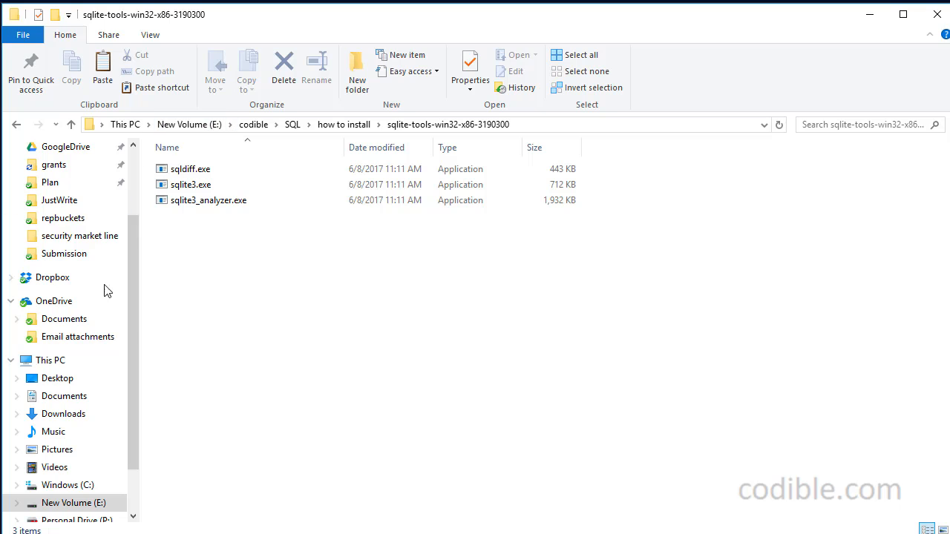
click(67, 484)
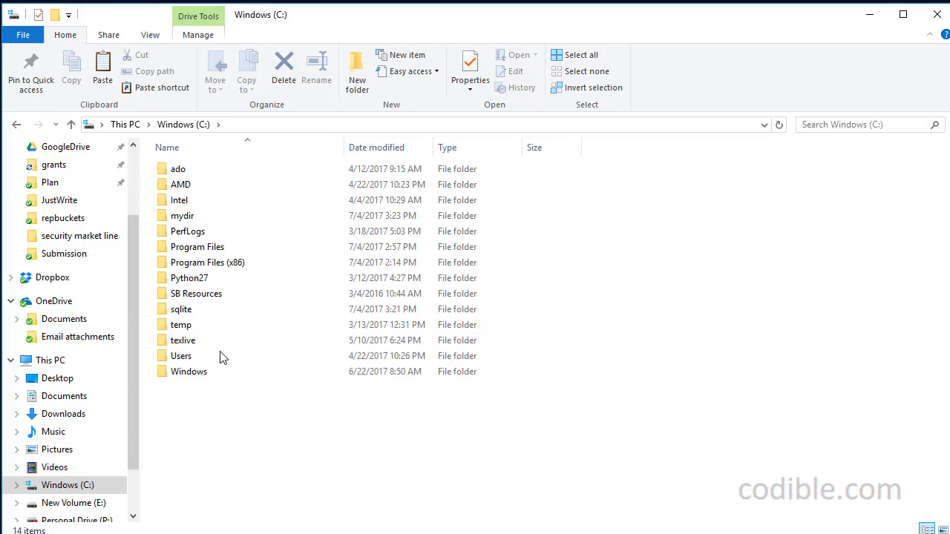
double_click(181, 309)
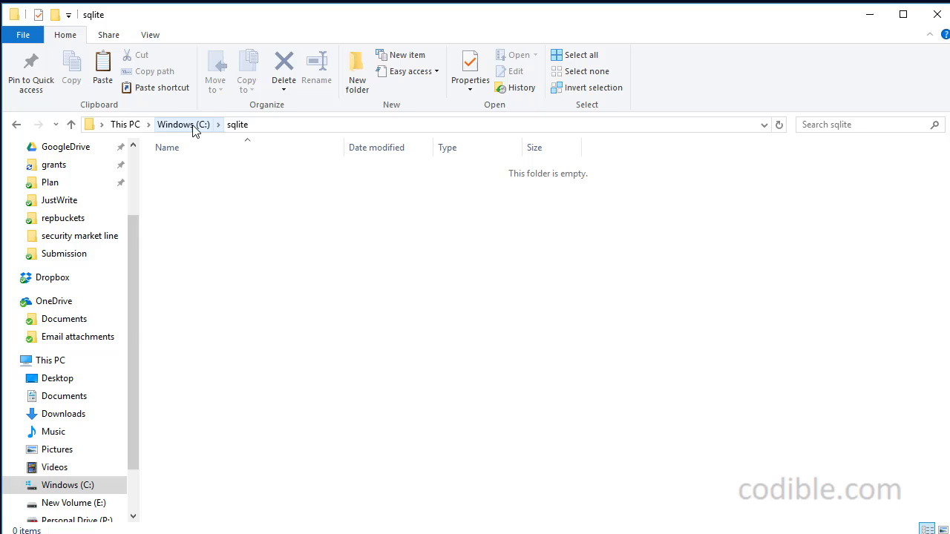
right_click(180, 308)
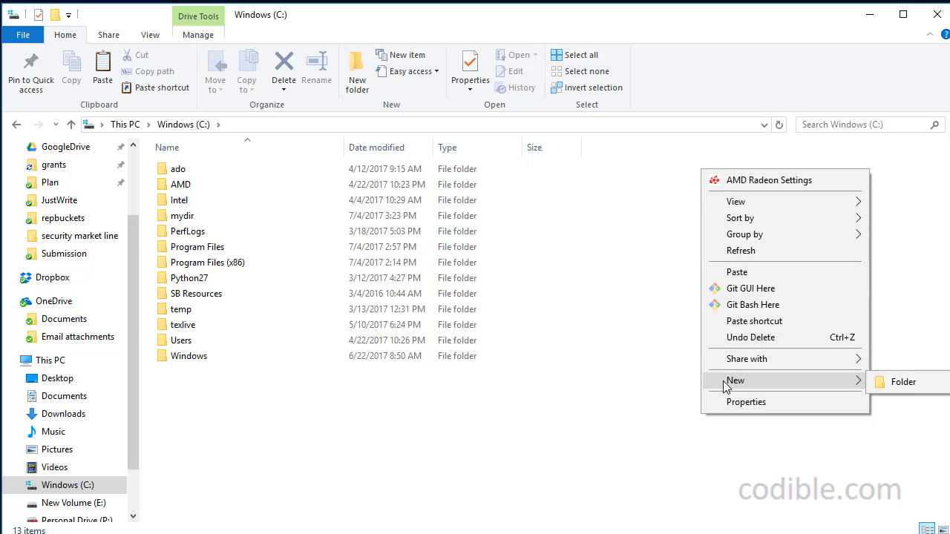
click(903, 382)
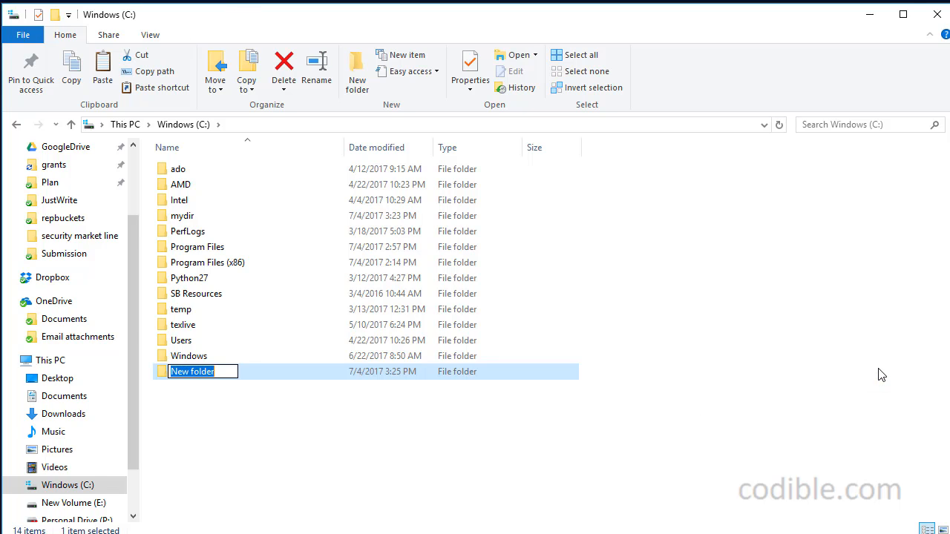
text(sqlite)
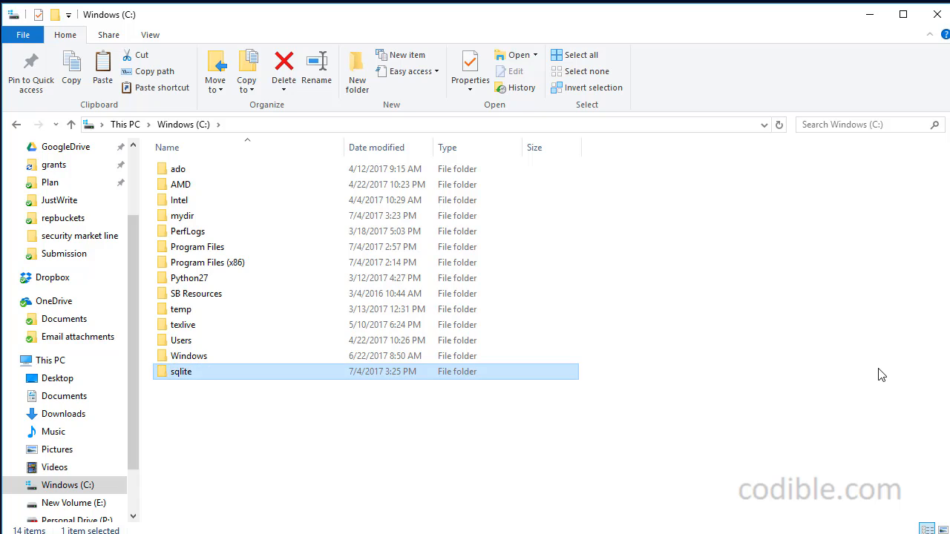
double_click(181, 371)
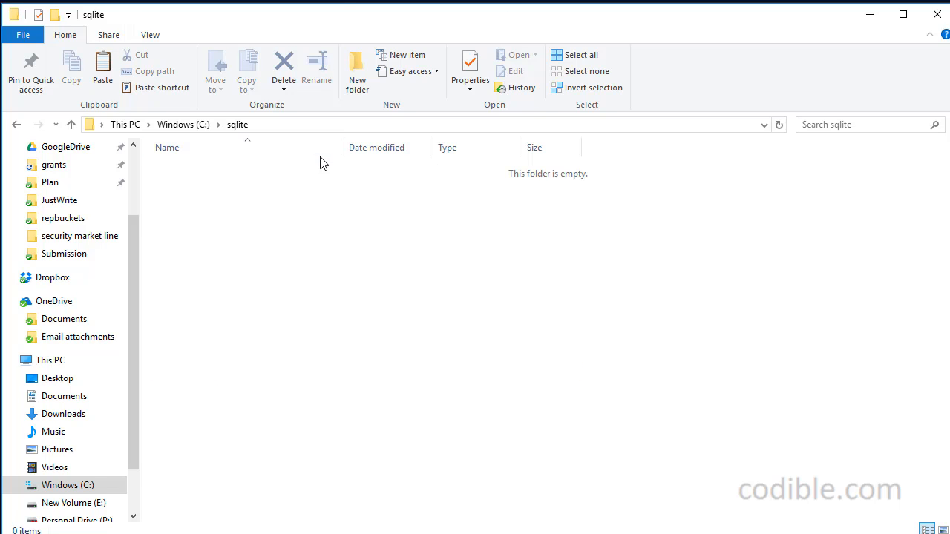
mouse_move(384, 26)
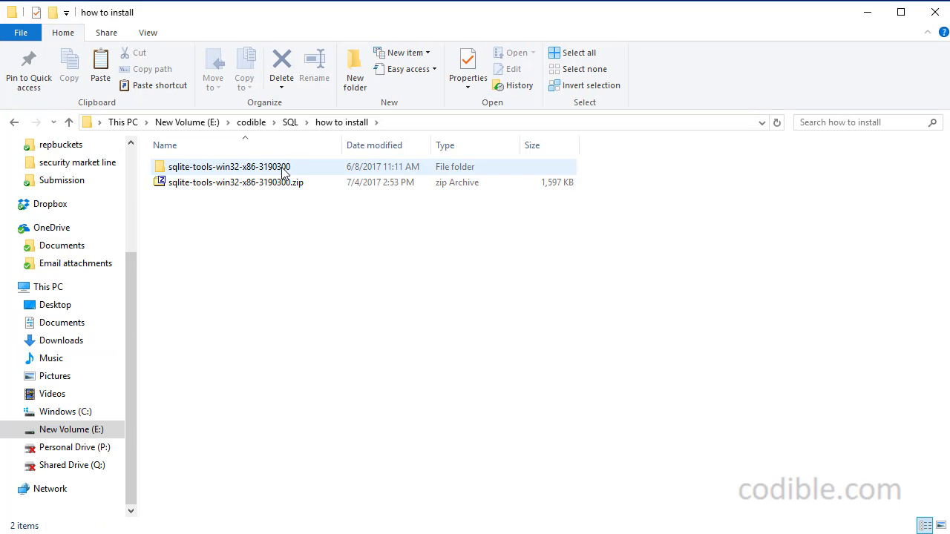
Open the sqlite-tools folder and copy sqldiff, sqlite3 and sqlite3_analyzer.
double_click(228, 166)
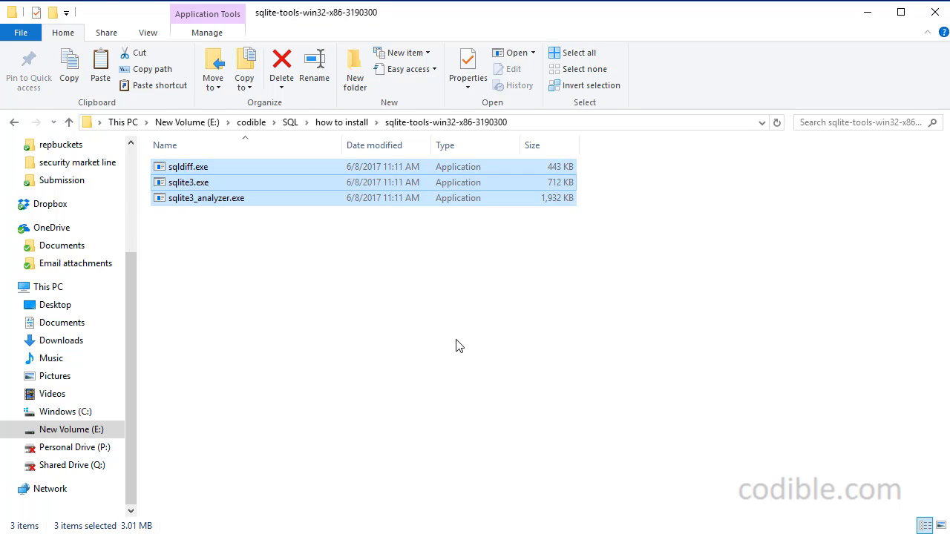
right_click(380, 349)
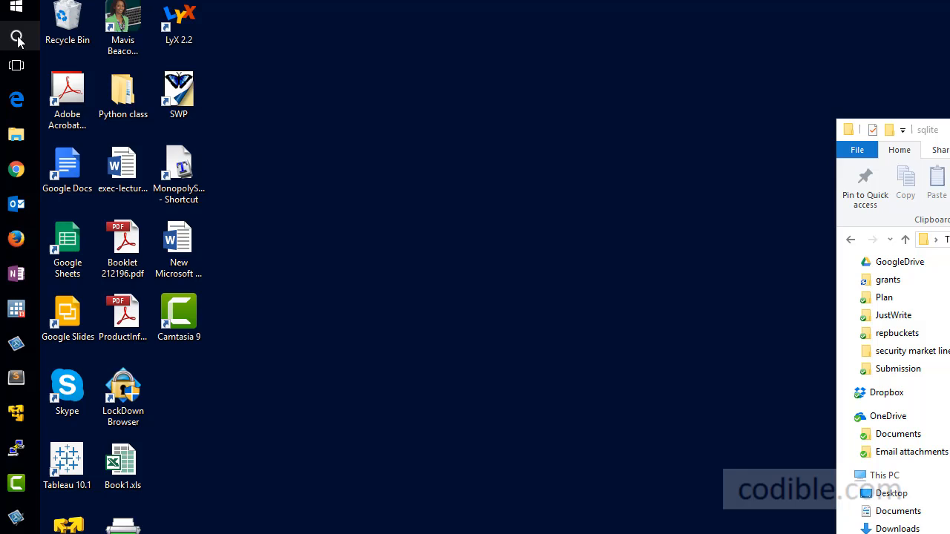
Search for 'environment' to reach System Properties and open Environment Variables.
click(17, 39)
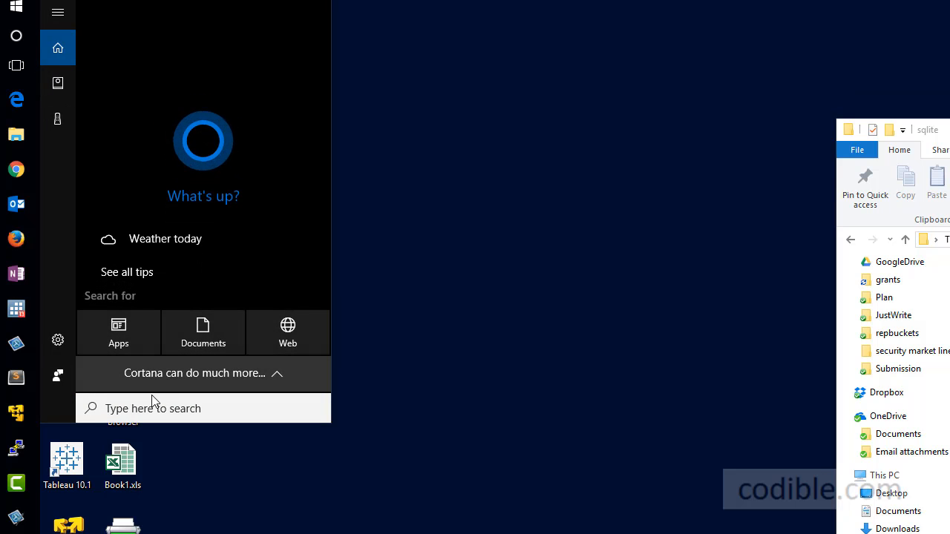
text(environem)
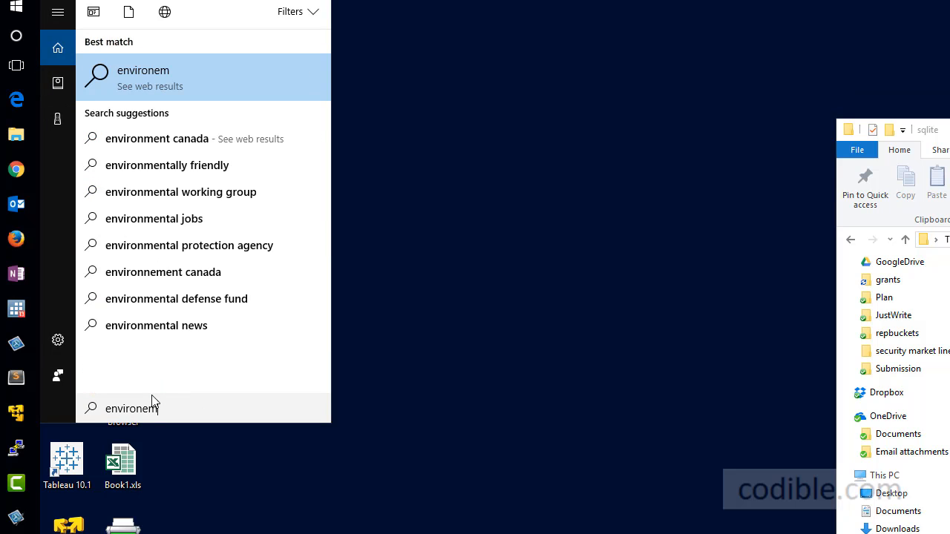
key(Backspace)
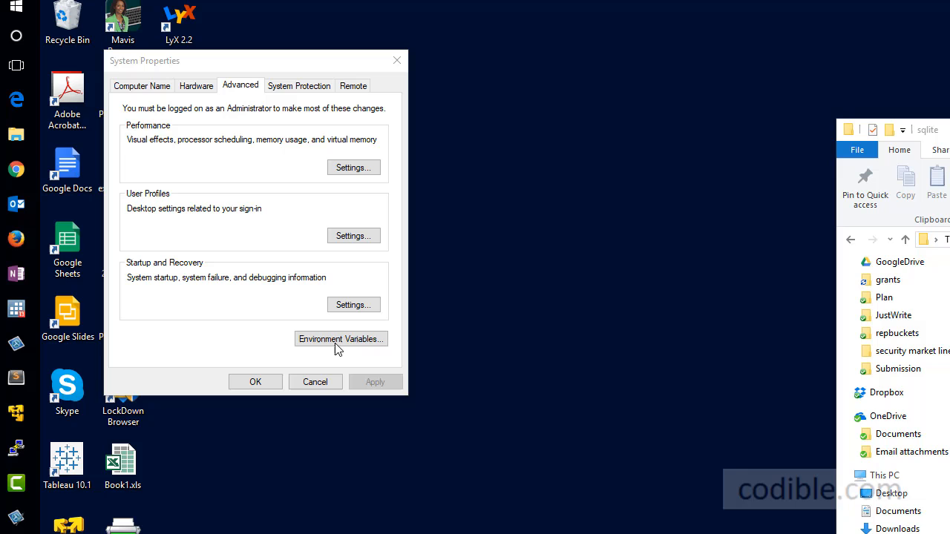
click(340, 338)
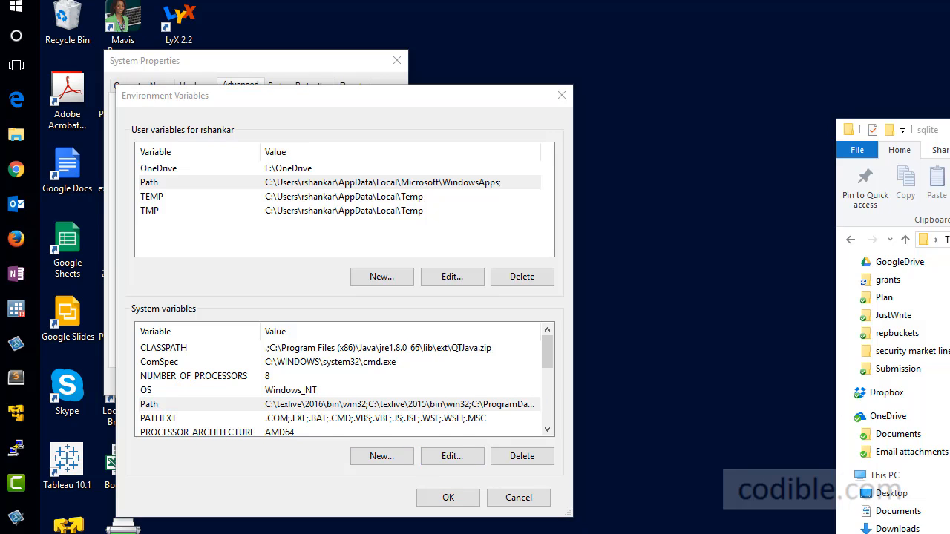
Add C:\sqlite as a new system Path entry and confirm all three dialogs.
click(452, 455)
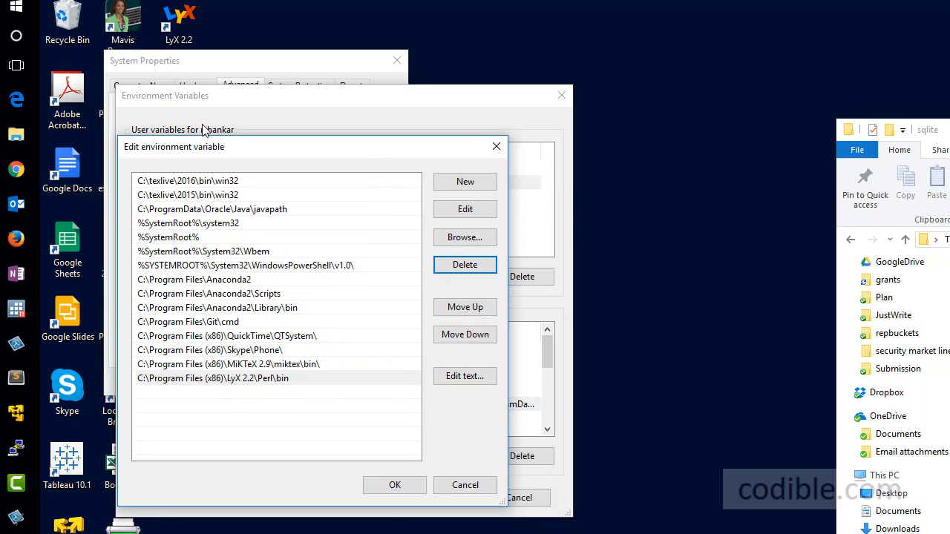
mouse_move(465, 264)
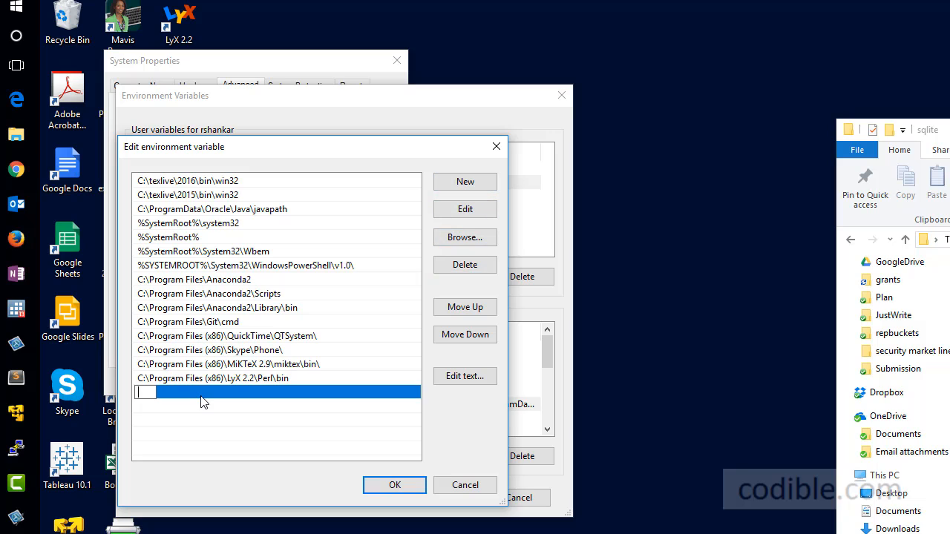
text(C:\sqlite)
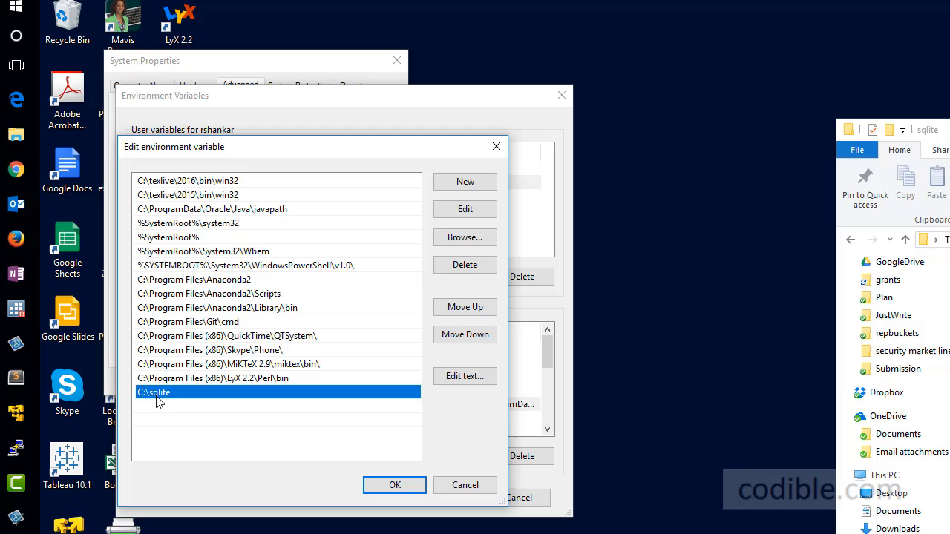
mouse_move(171, 401)
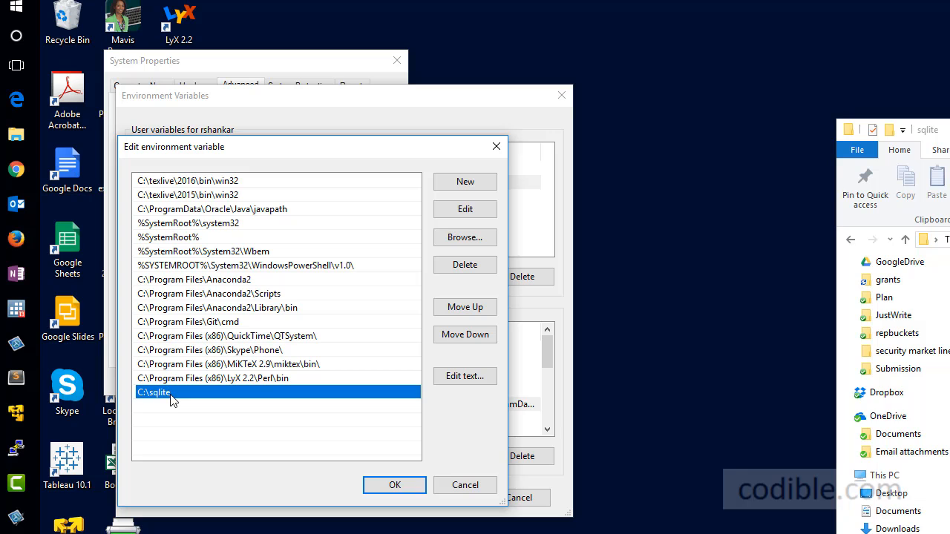
click(394, 485)
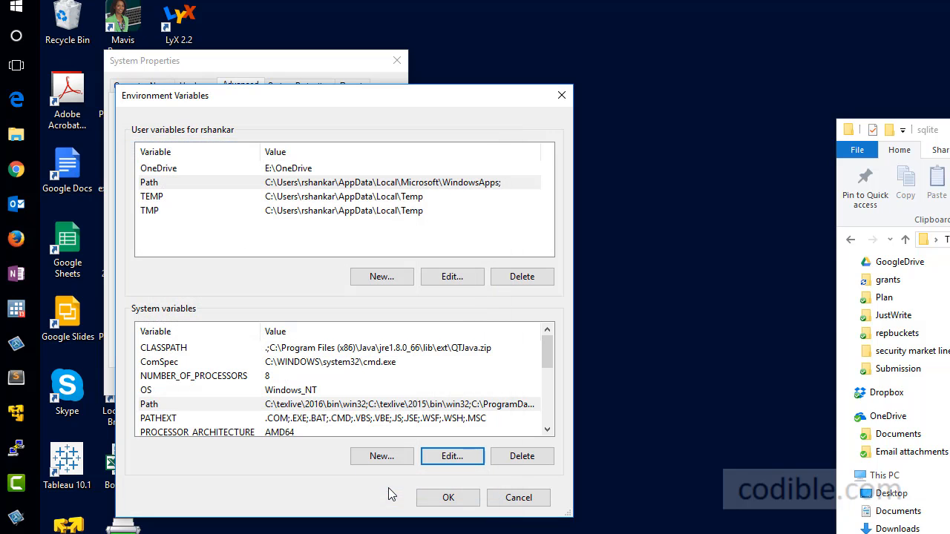
click(448, 497)
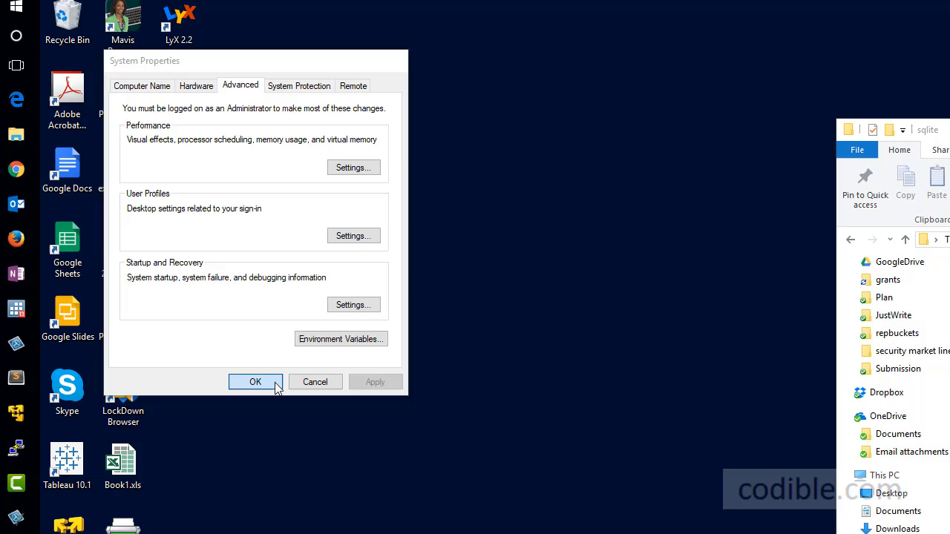
click(255, 381)
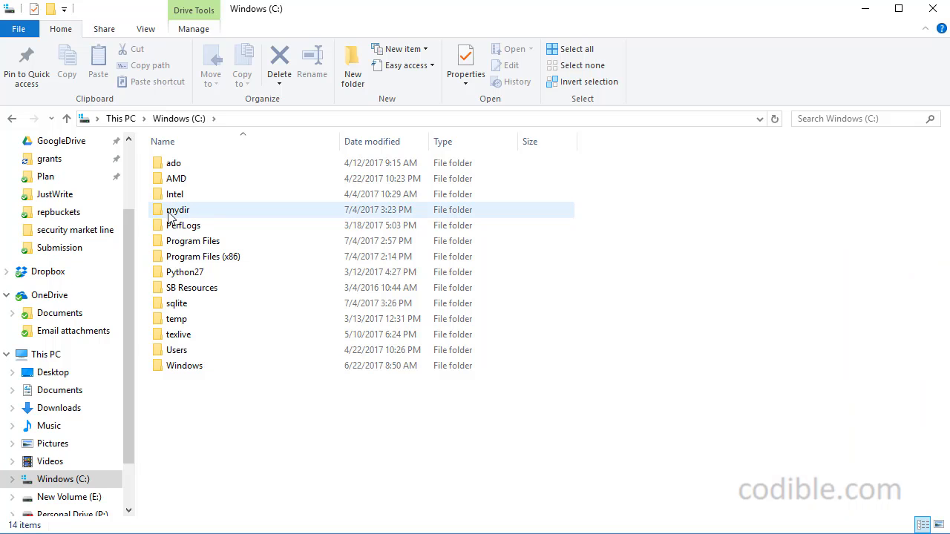
Open mydir on C: and launch cmd from its address bar.
double_click(178, 210)
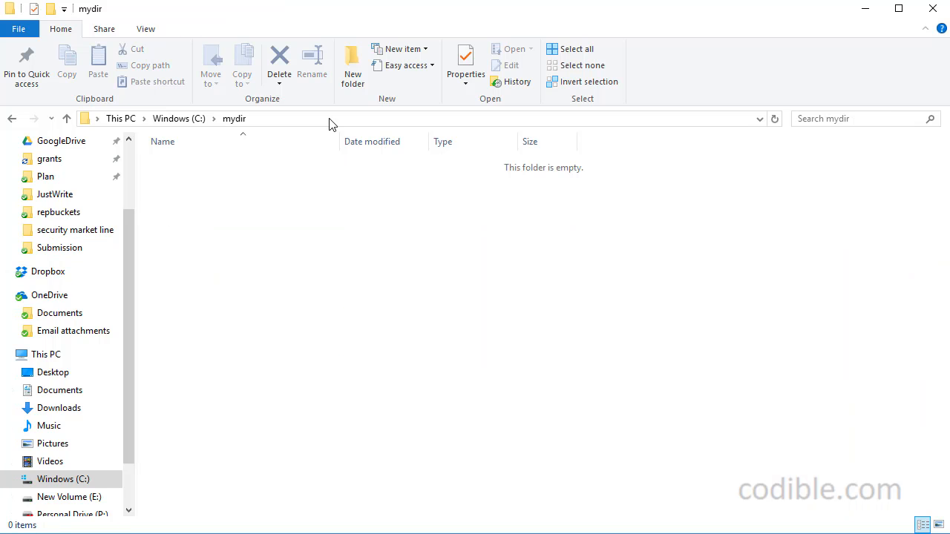
text(cm)
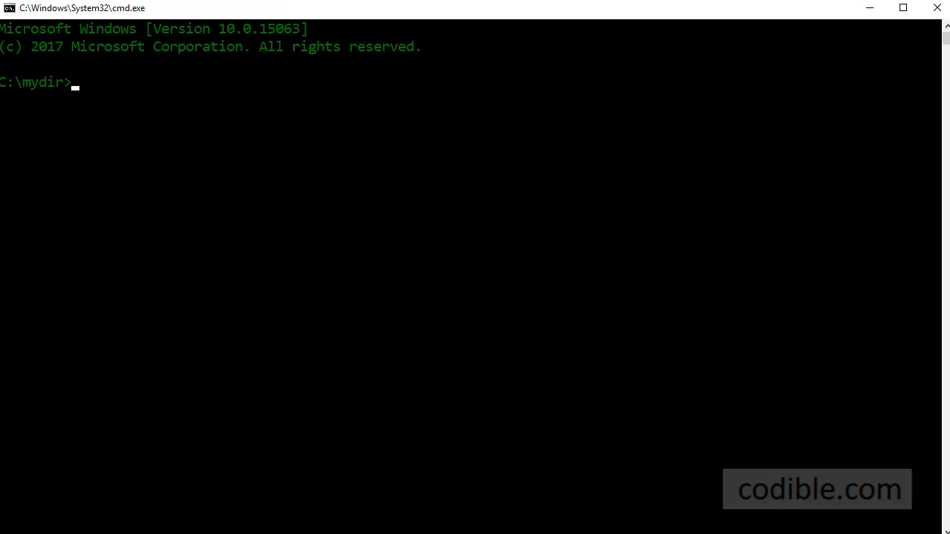
Run sqlite3 test.db at the C:\mydir prompt to start SQLite 3.19.3.
text(sqlit)
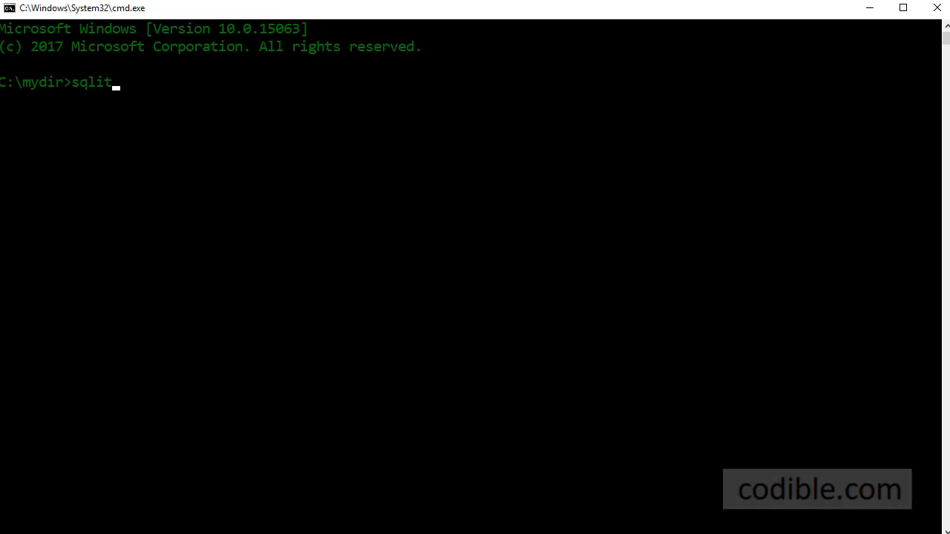
text(e3)
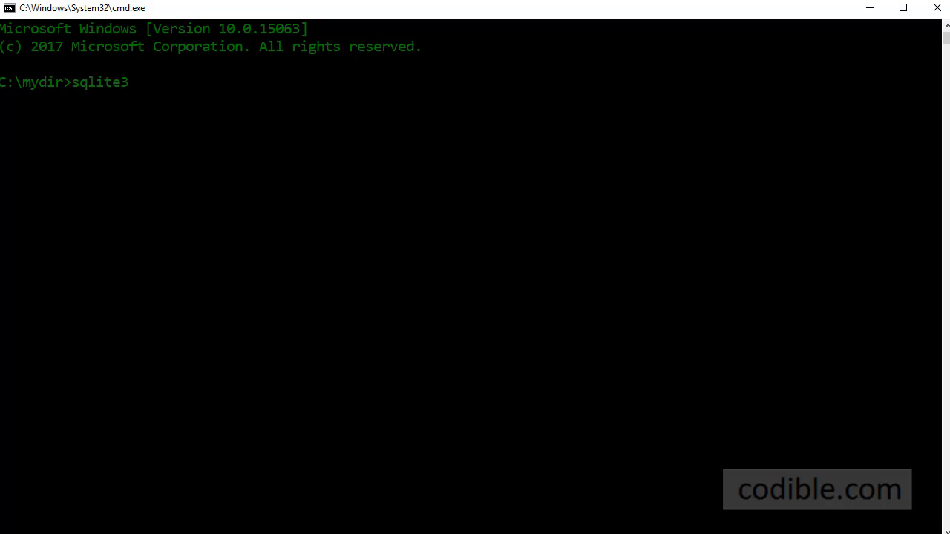
text(test.db)
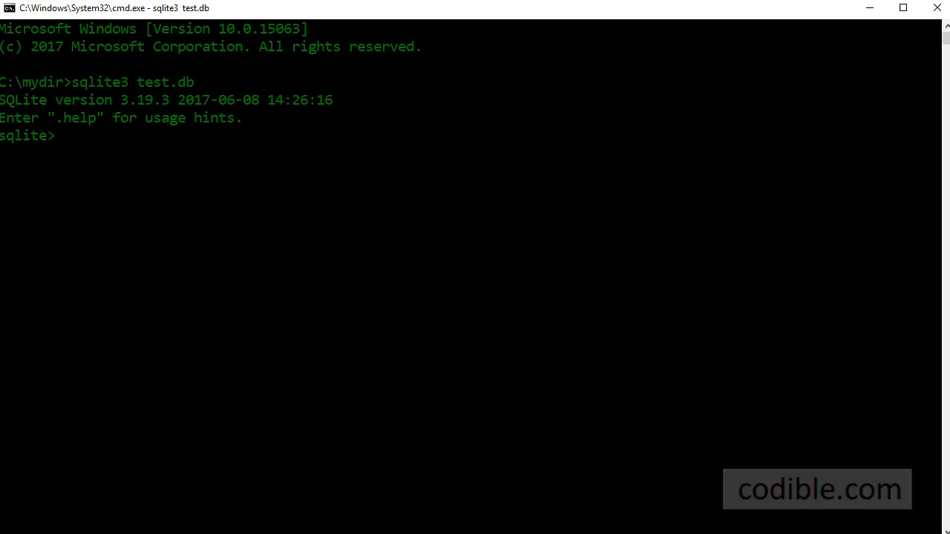
mouse_move(121, 79)
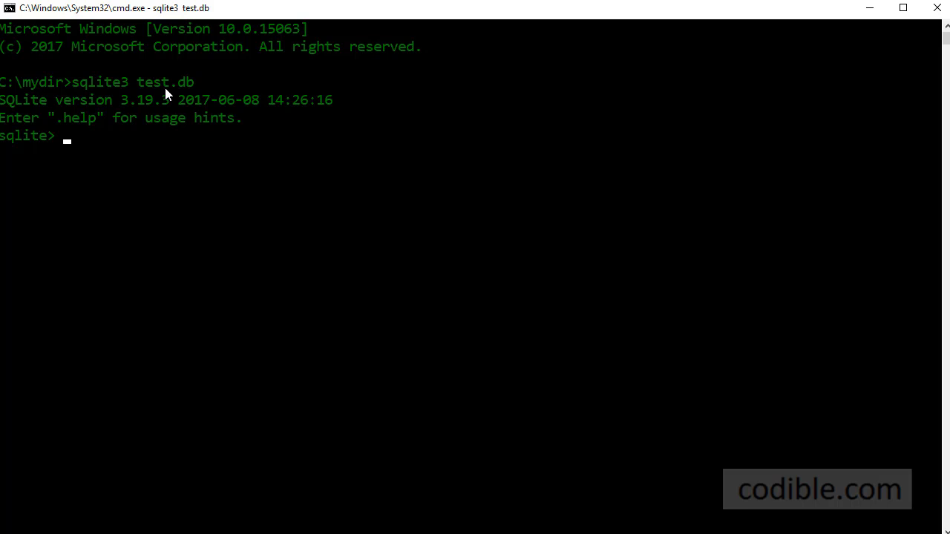
mouse_move(31, 84)
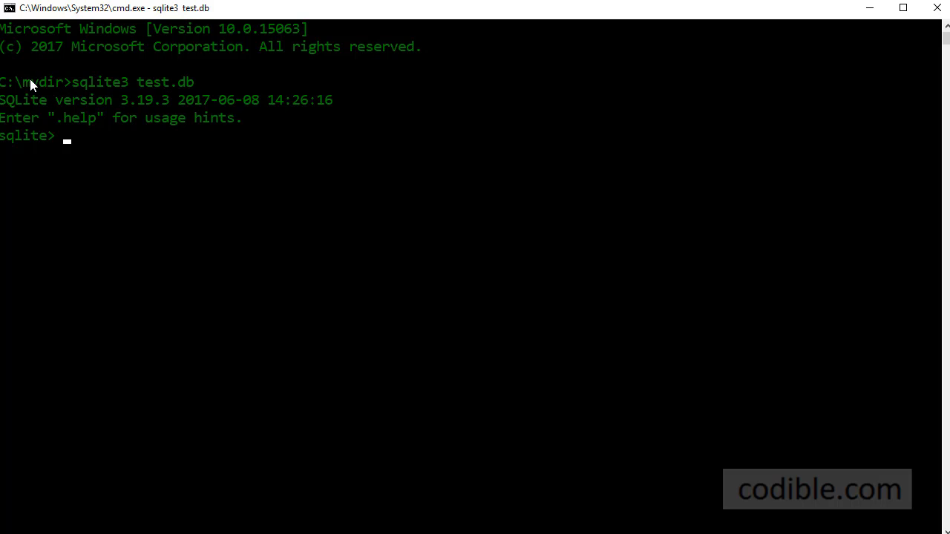
mouse_move(113, 98)
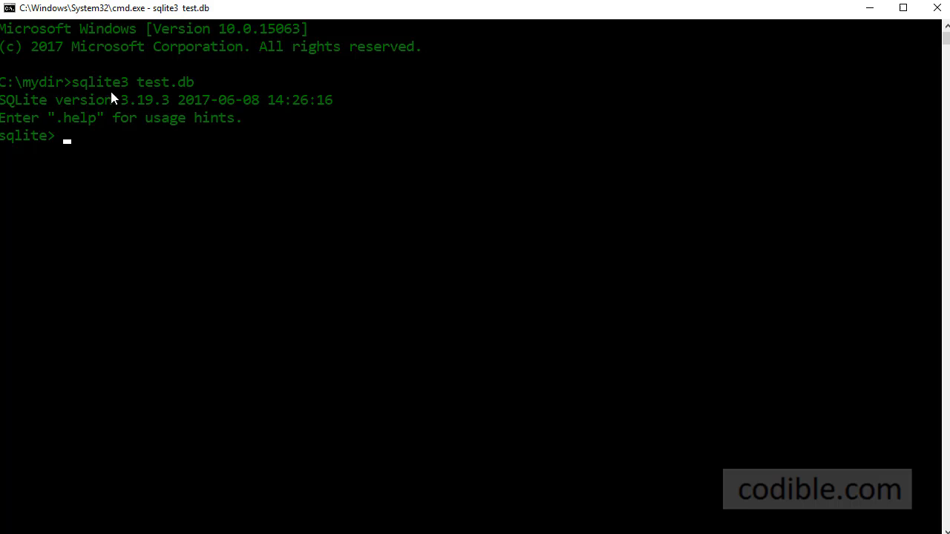
mouse_move(129, 95)
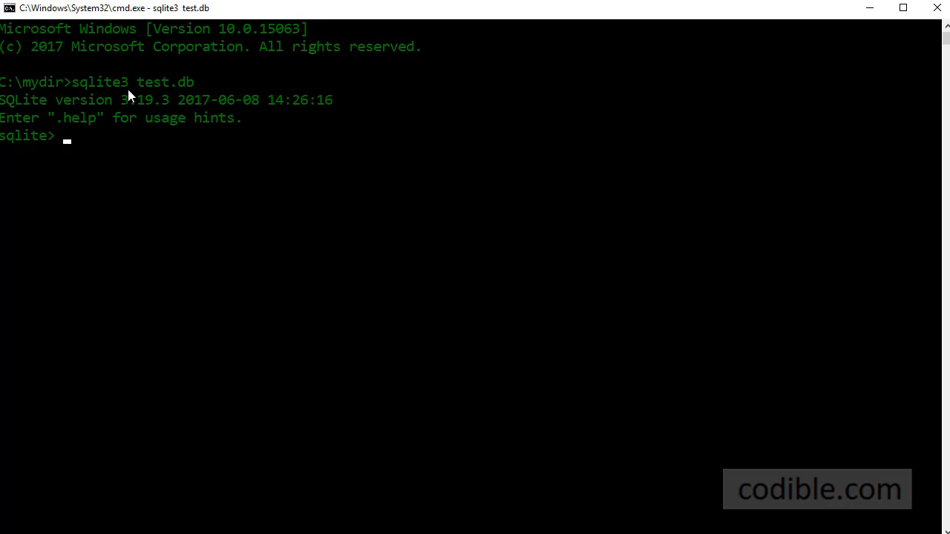